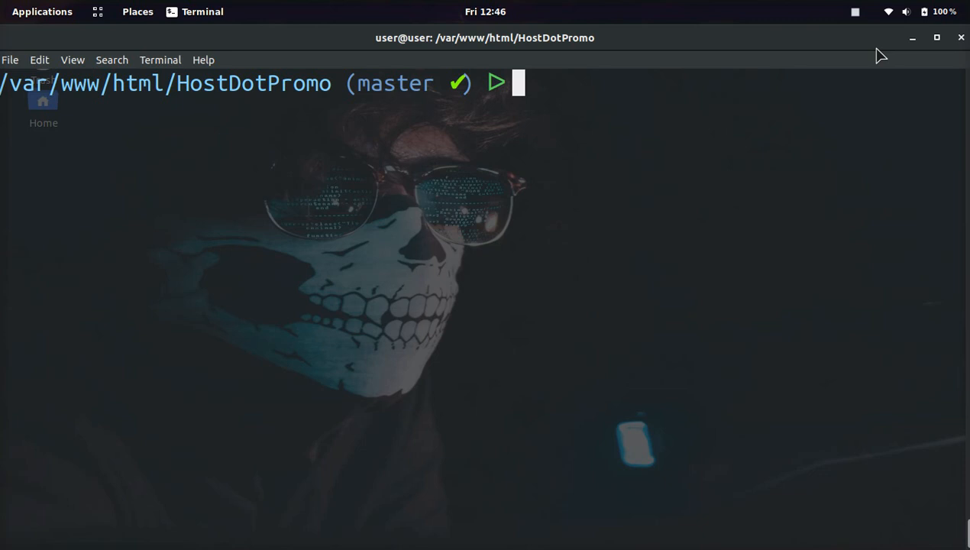
# View the HostDotPromo commit history with git log
pyautogui.write('g')
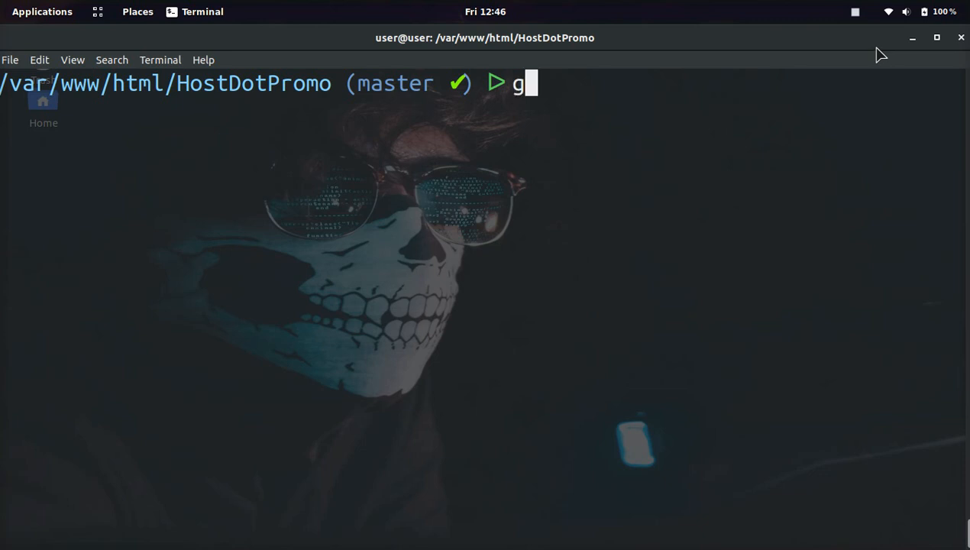
pyautogui.write('it log')
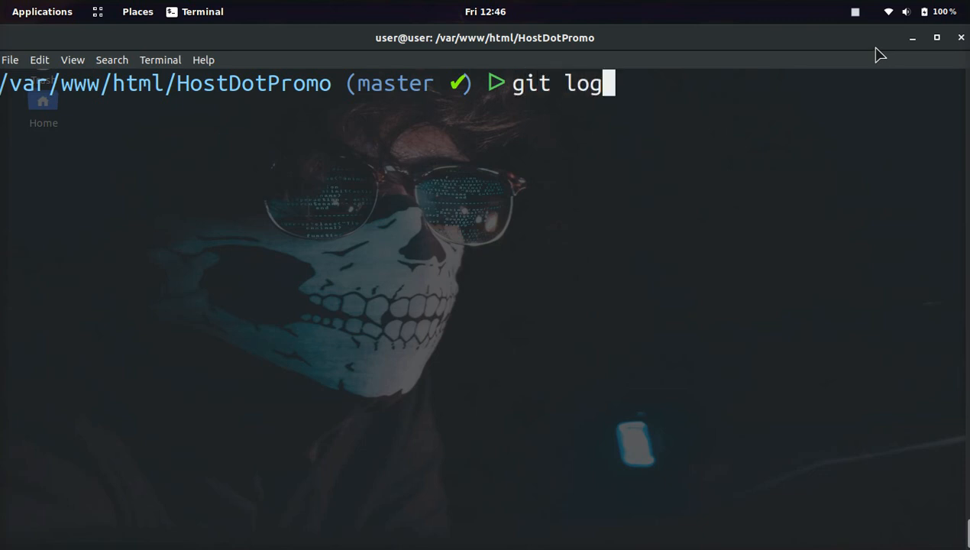
pyautogui.press('Return')
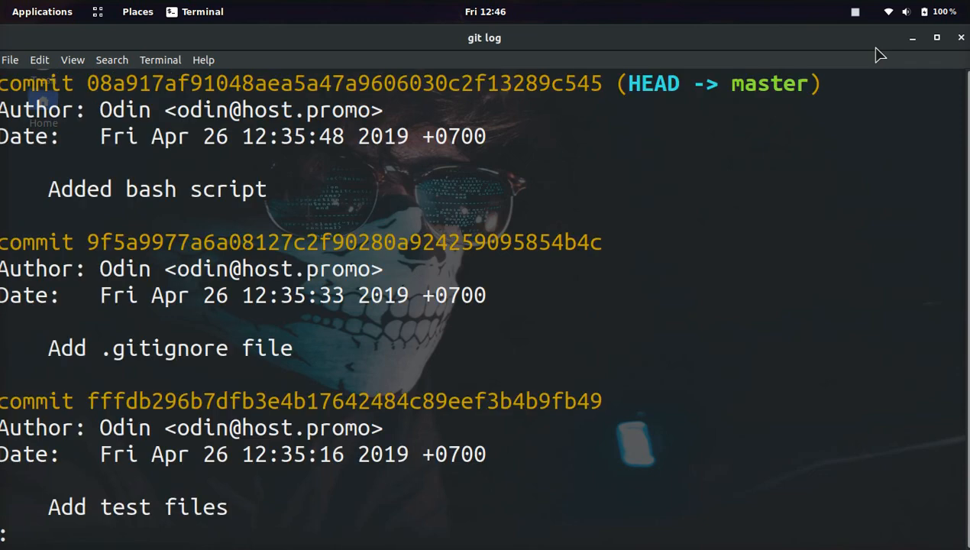
pyautogui.moveTo(124, 304)
pyautogui.write('git co')
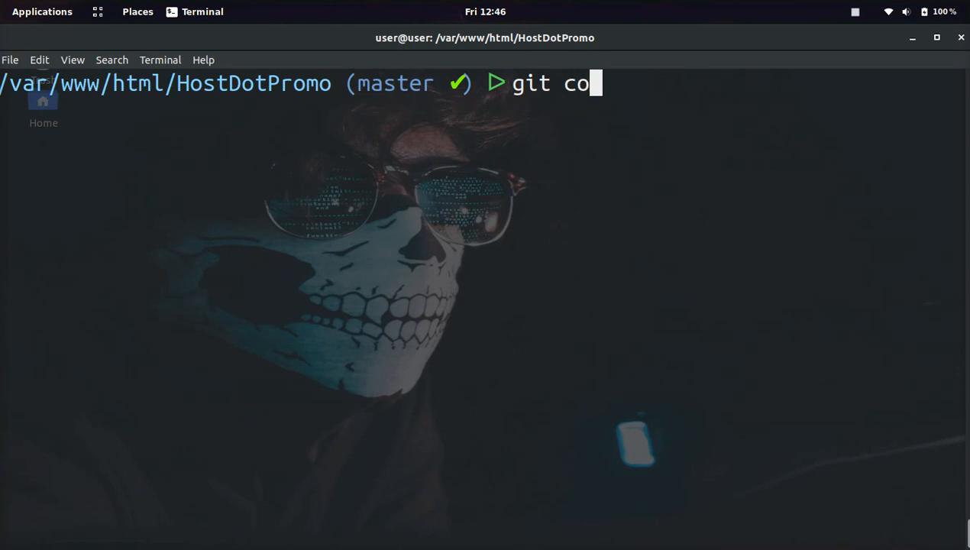
# Amend the last commit message to 'Added bash script to host.promo' and verify in git log
pyautogui.write('mmit --a')
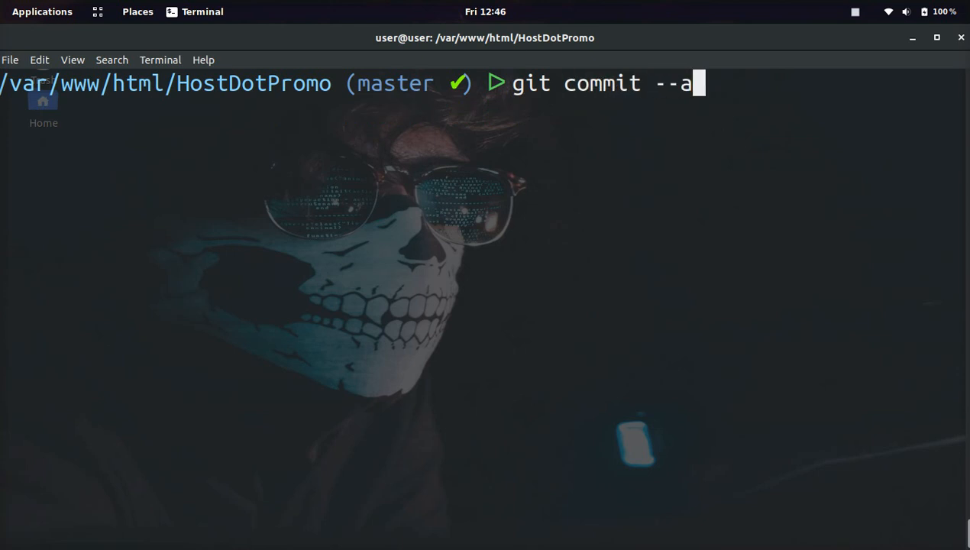
pyautogui.write('mend')
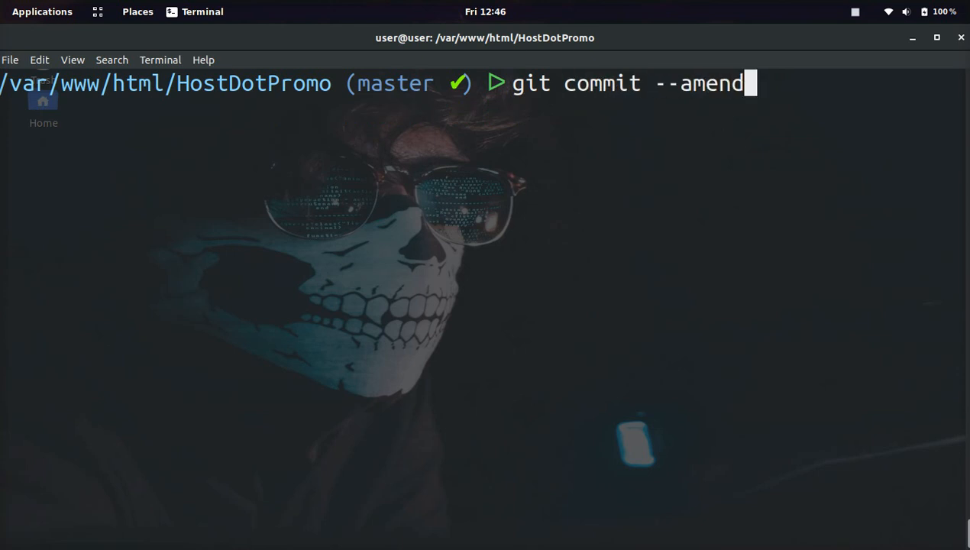
pyautogui.press('Return')
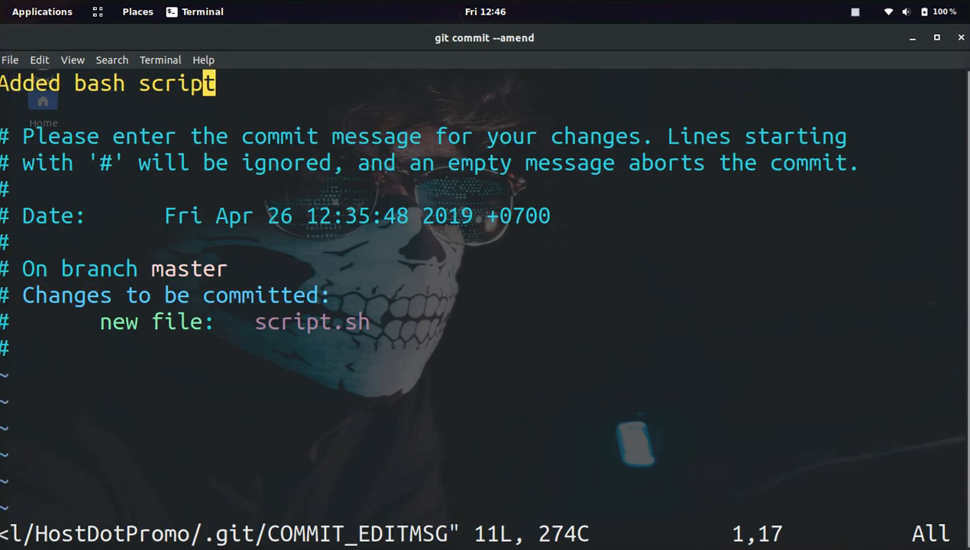
pyautogui.write('t')
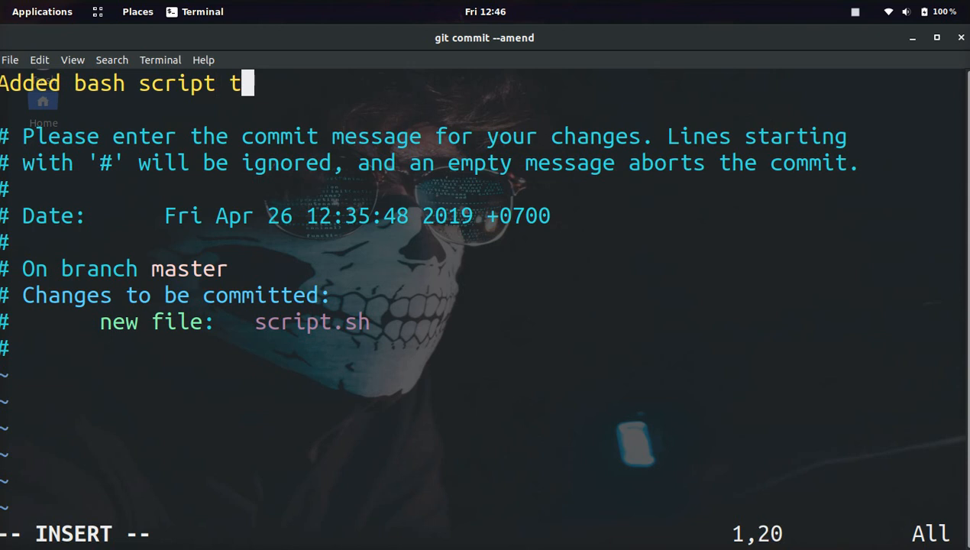
pyautogui.write('o host.promo')
pyautogui.write('gi t')
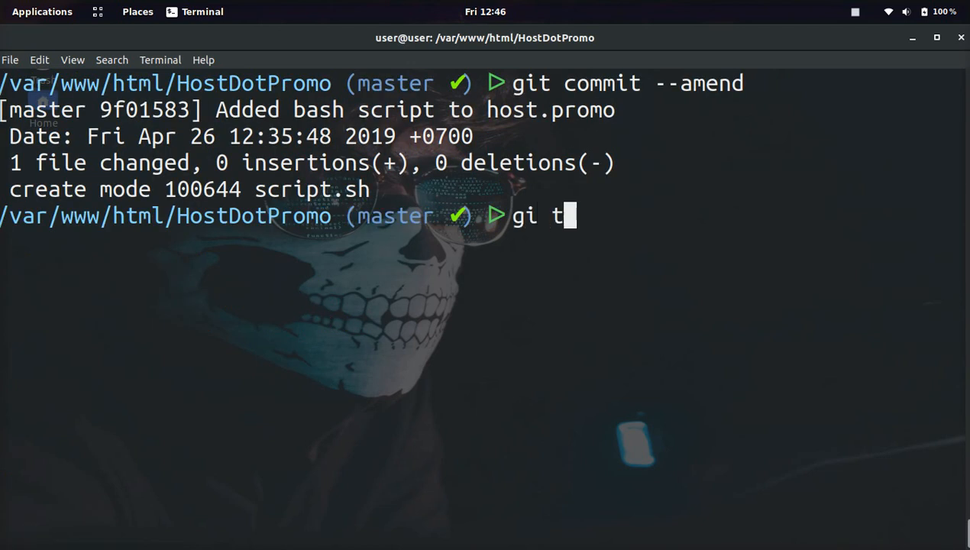
pyautogui.press('Return')
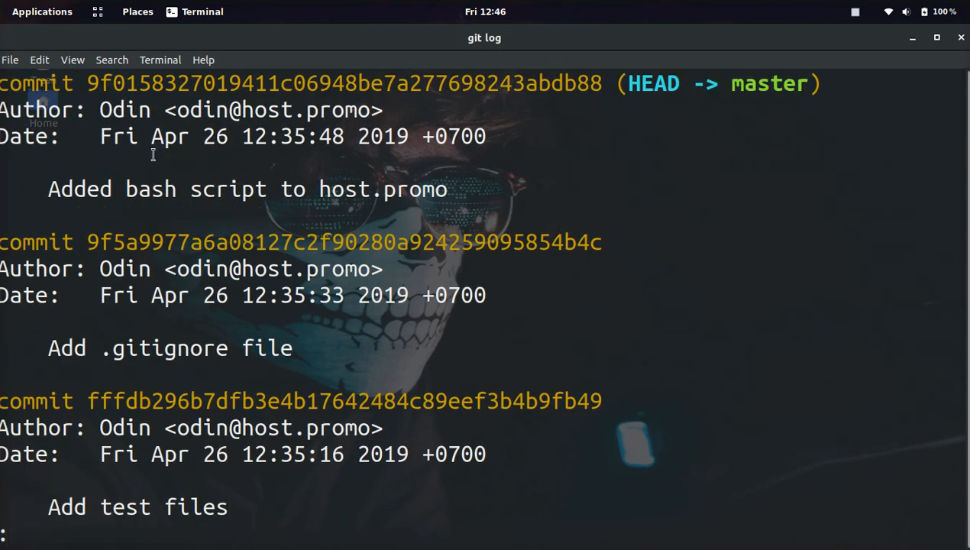
pyautogui.moveTo(187, 189)
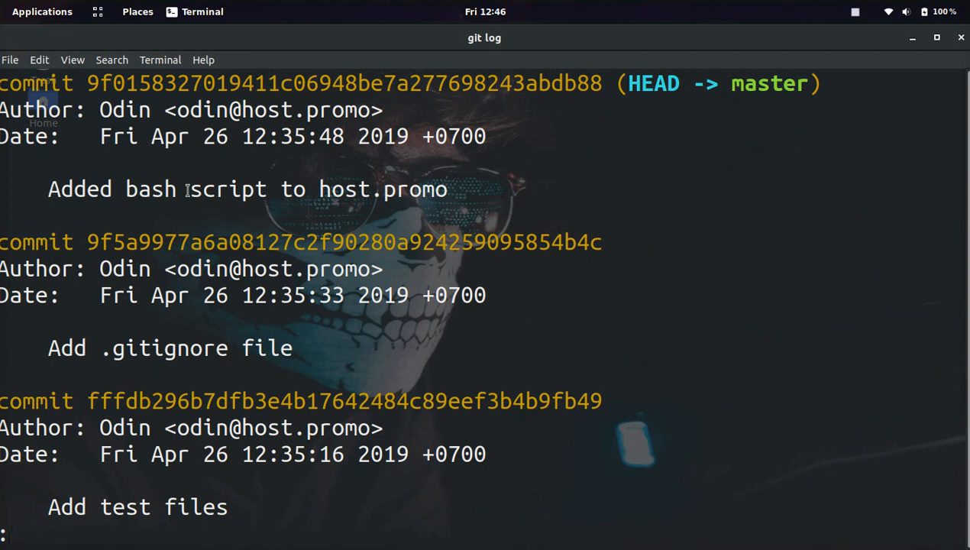
pyautogui.press('q')
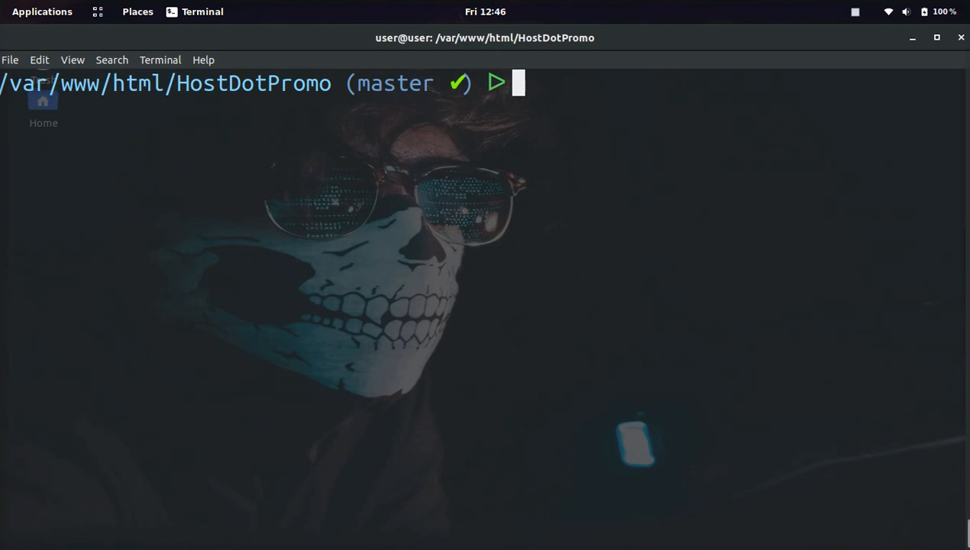
# Run git rebase -i HEAD~2 to open the todo list for the last two commits
pyautogui.write('git')
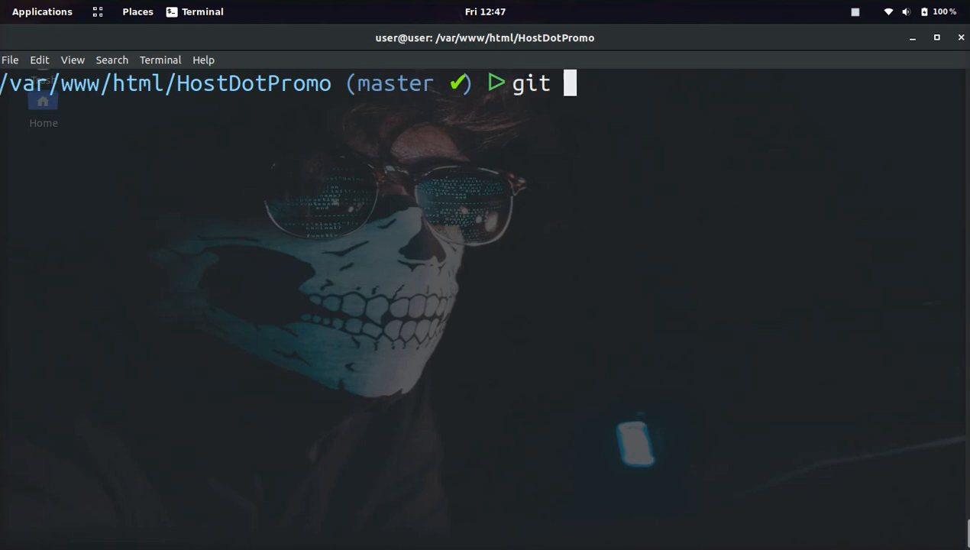
pyautogui.write('commit')
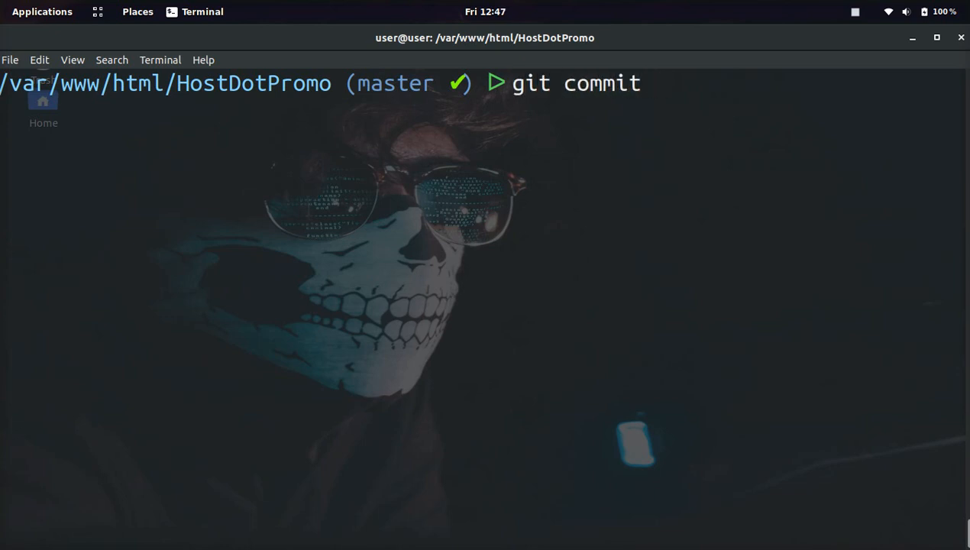
pyautogui.write('re')
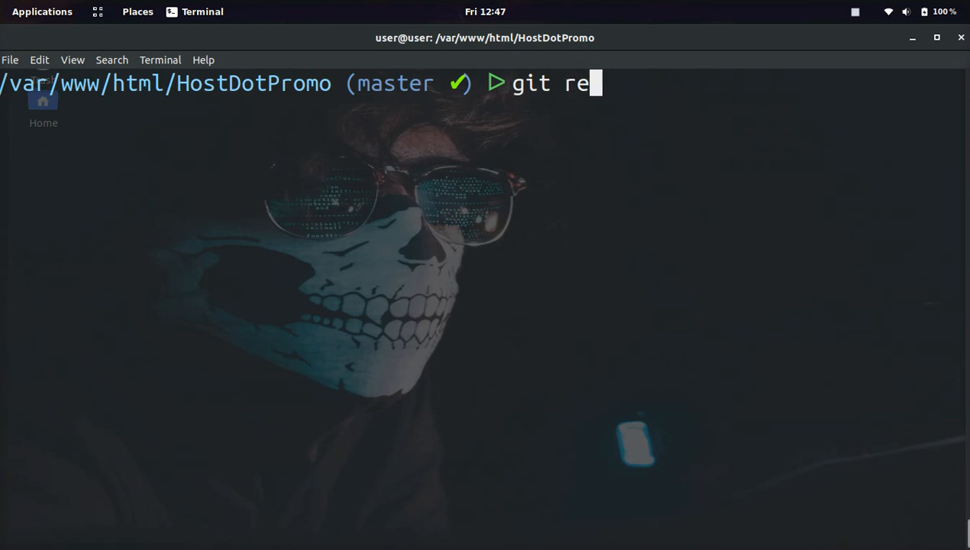
pyautogui.write('base -i')
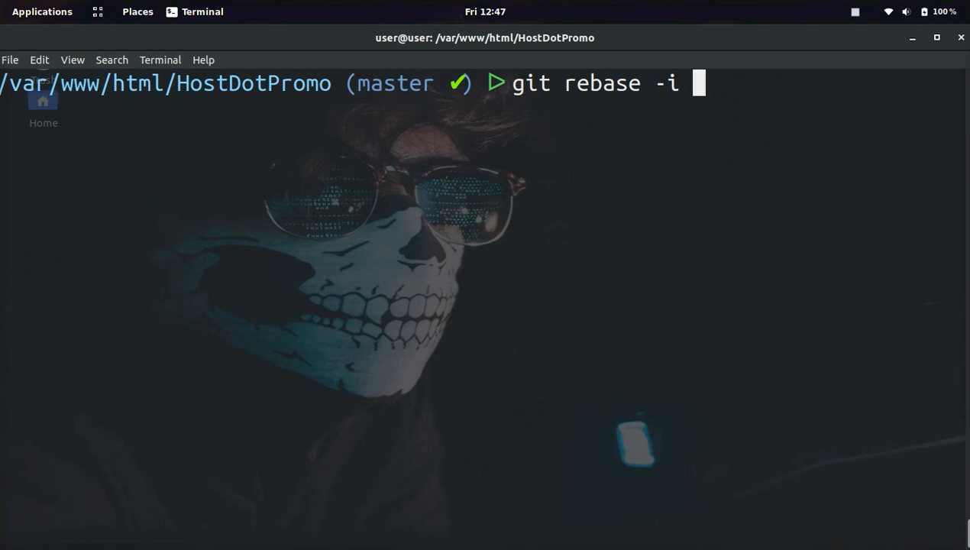
pyautogui.write('HEAD~')
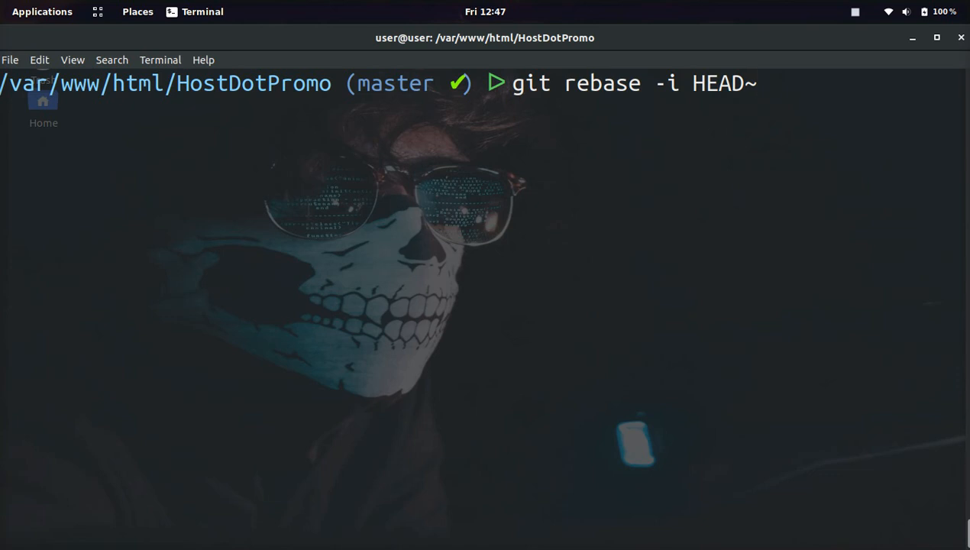
pyautogui.write('2')
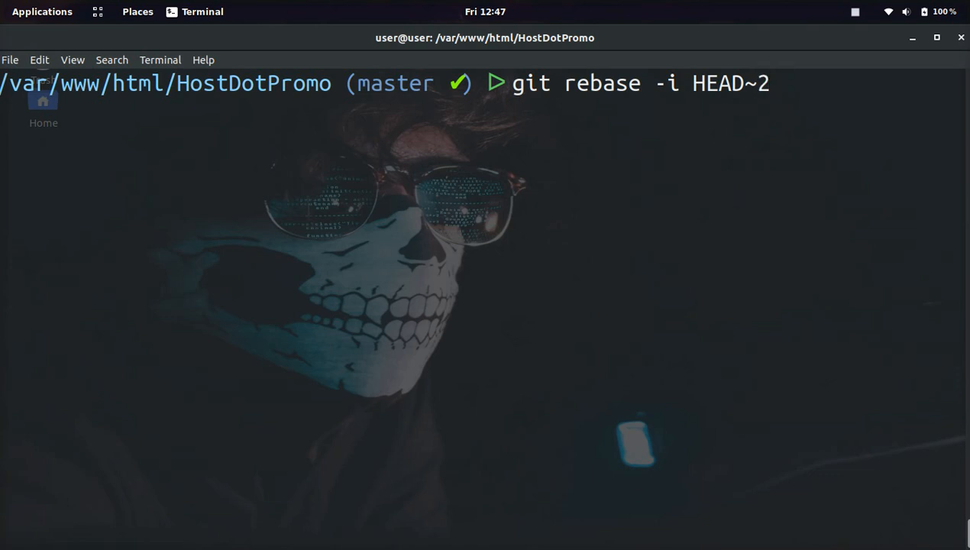
pyautogui.press('Return')
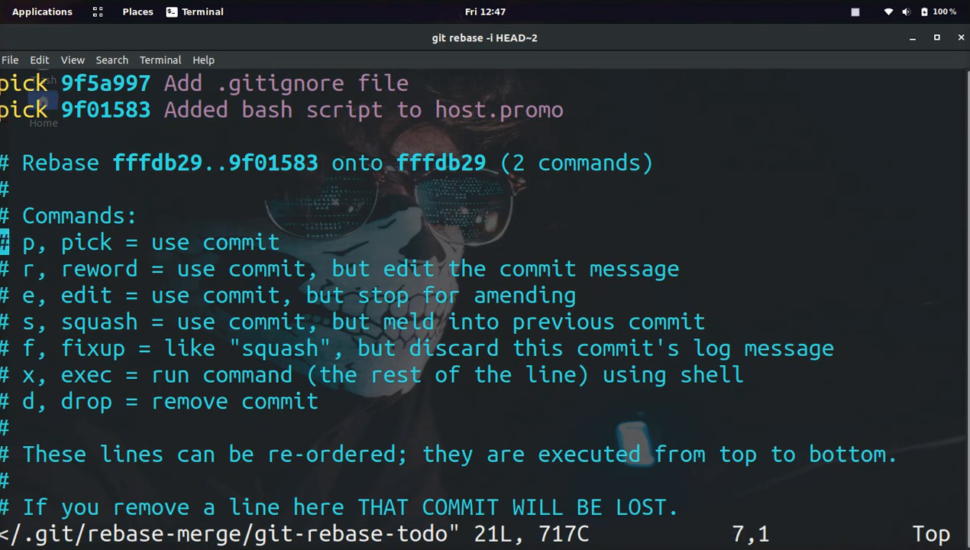
# Set both todo entries from pick to reword and save the list with :wq
pyautogui.press('j')
pyautogui.write('r')
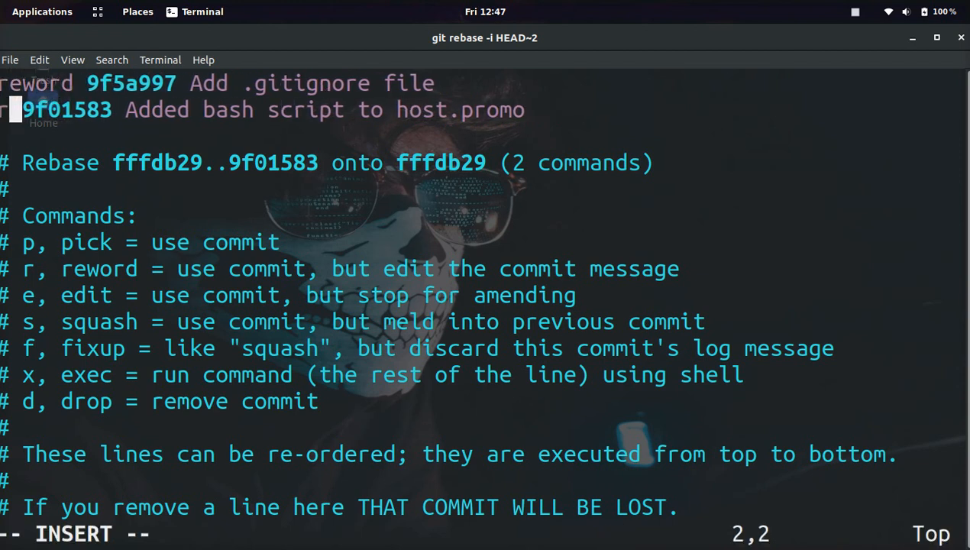
pyautogui.write(':wq')
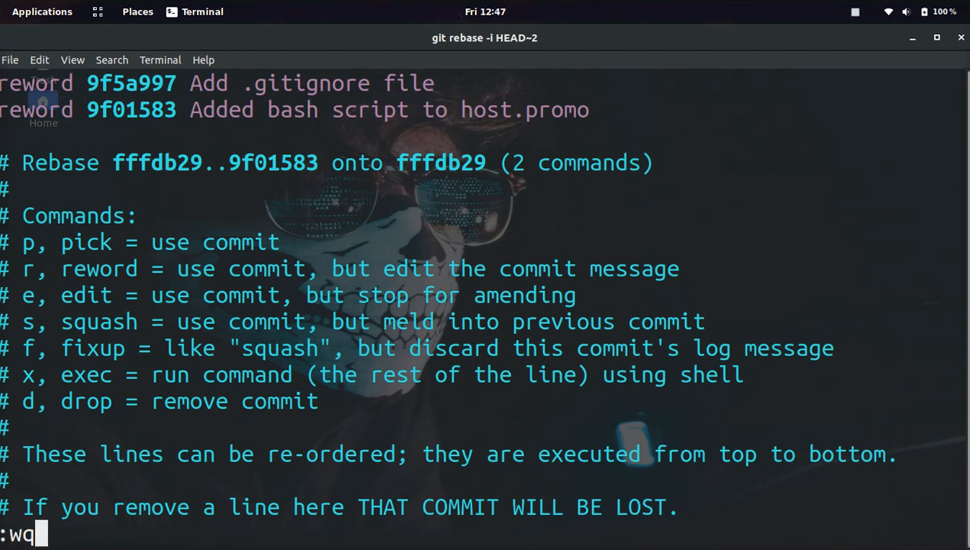
pyautogui.press('Return')
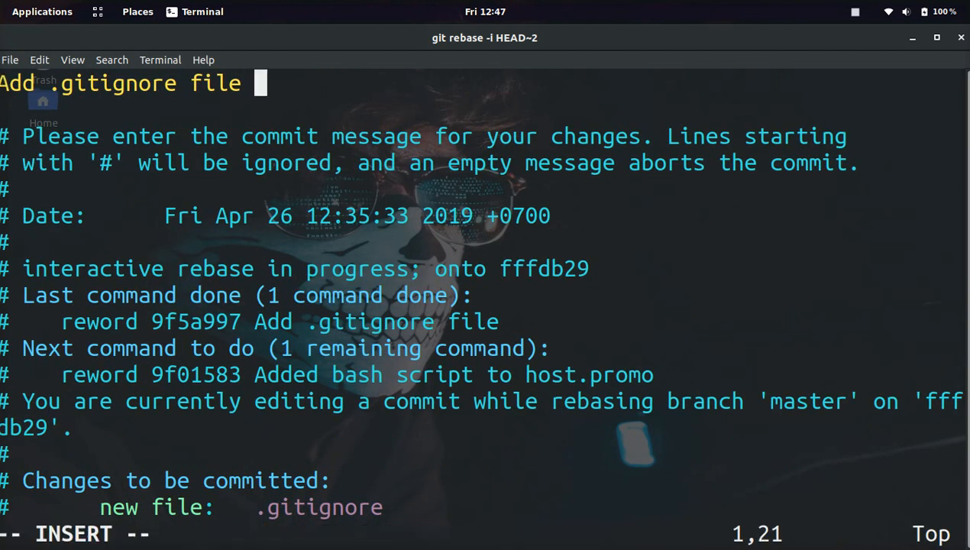
# Add 'to host.promo' to the commit messages, then type git log at the prompt
pyautogui.write('to host.promo for second time')
pyautogui.click(359, 535)
pyautogui.write(':w')
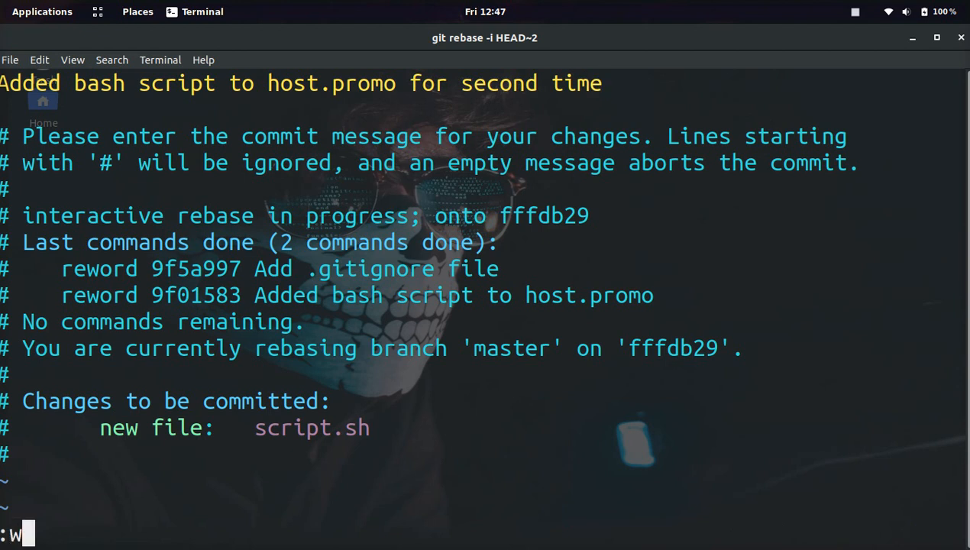
pyautogui.write('git log')
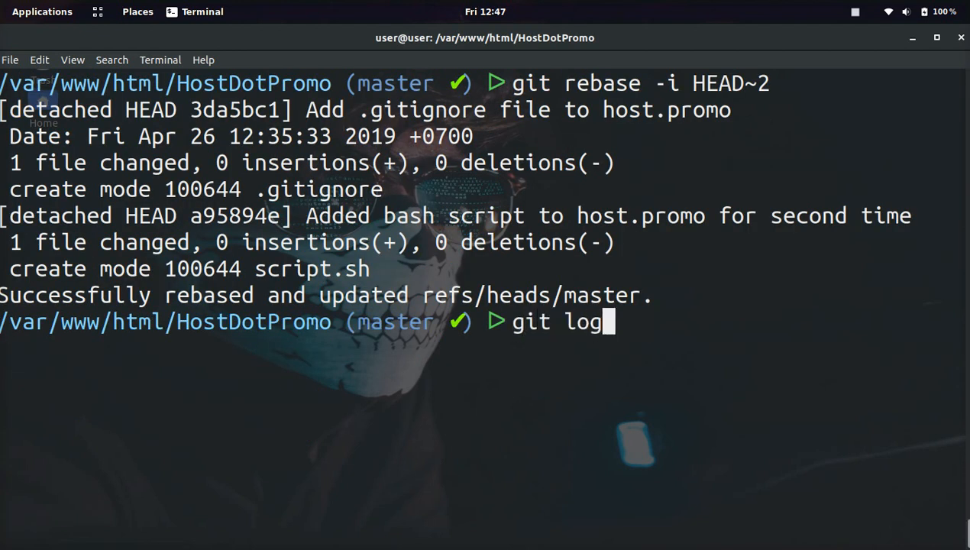
# Run git log to review both reworded commit messages
pyautogui.press('Return')
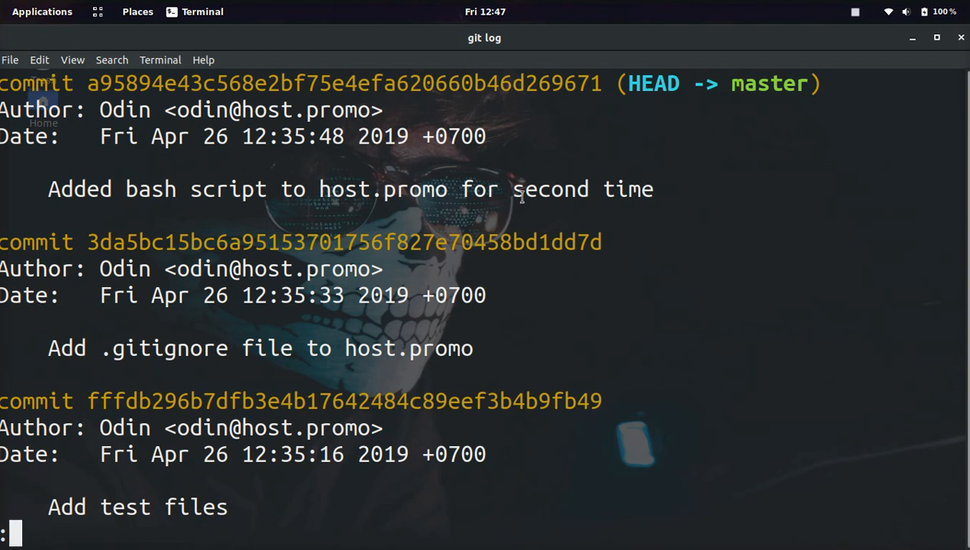
pyautogui.moveTo(222, 352)
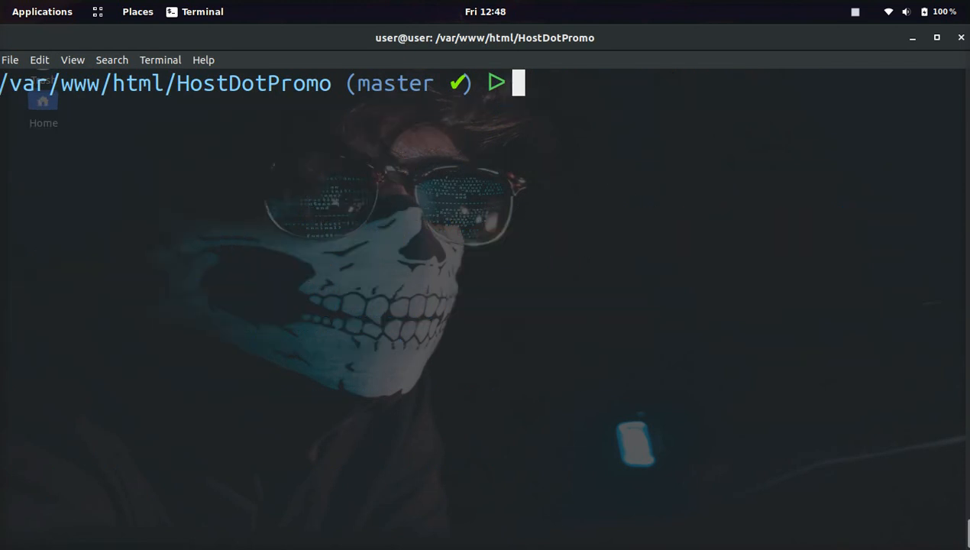
pyautogui.write('git push')
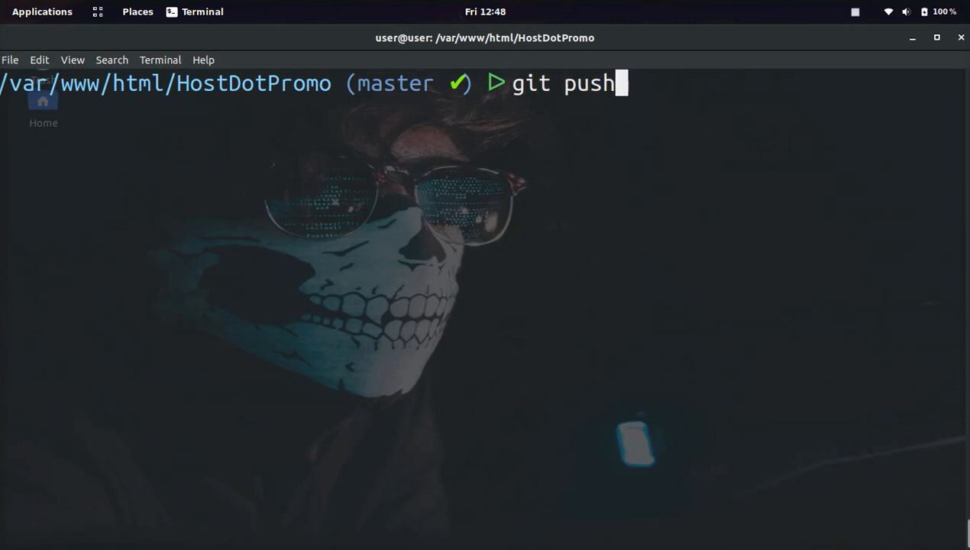
pyautogui.write('-f')
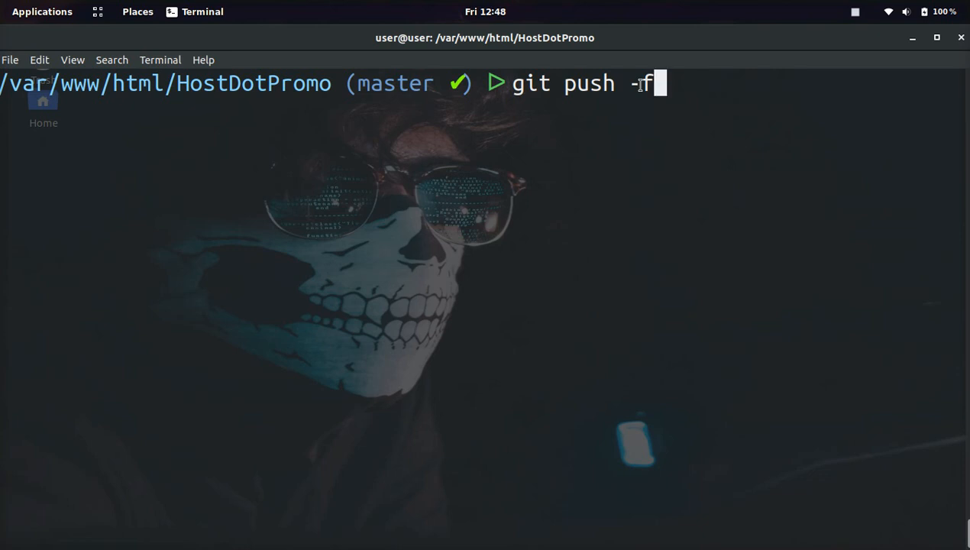
pyautogui.moveTo(576, 204)
pyautogui.write('g')
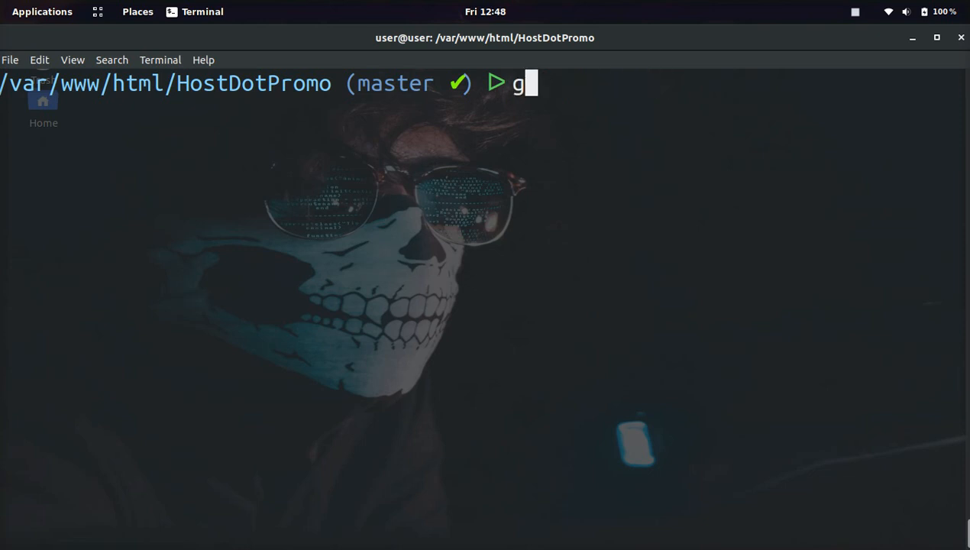
# Type git commit --amend at the prompt without running it
pyautogui.write('it commit --amen')
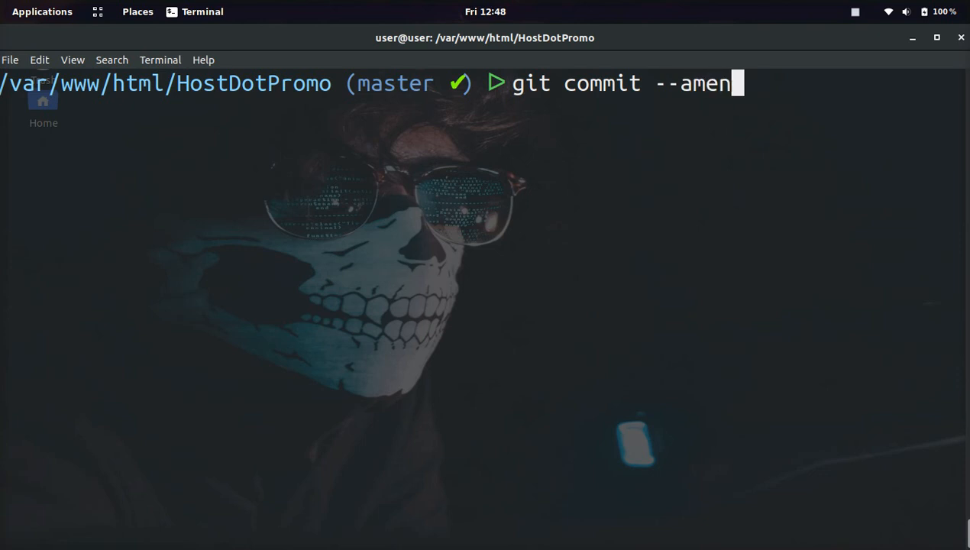
pyautogui.write('d')
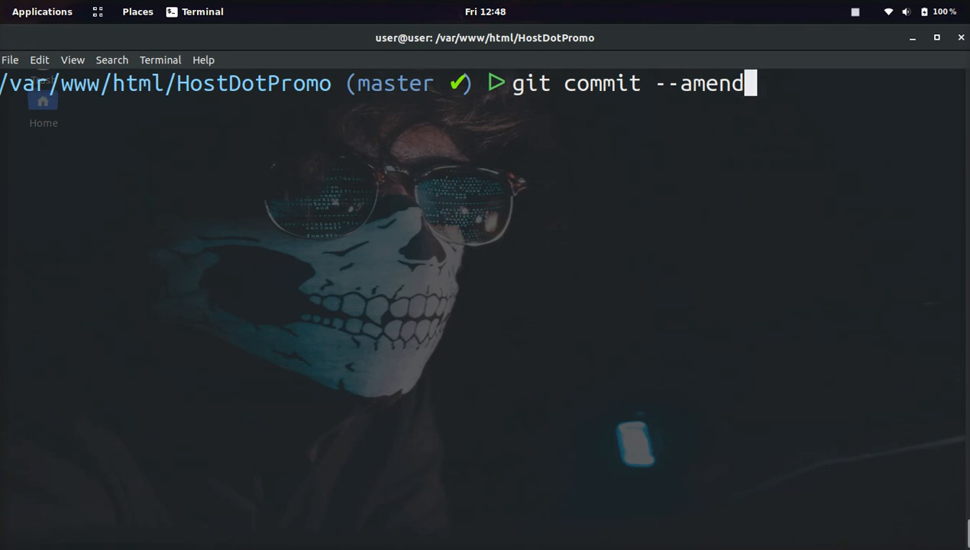
pyautogui.moveTo(728, 127)
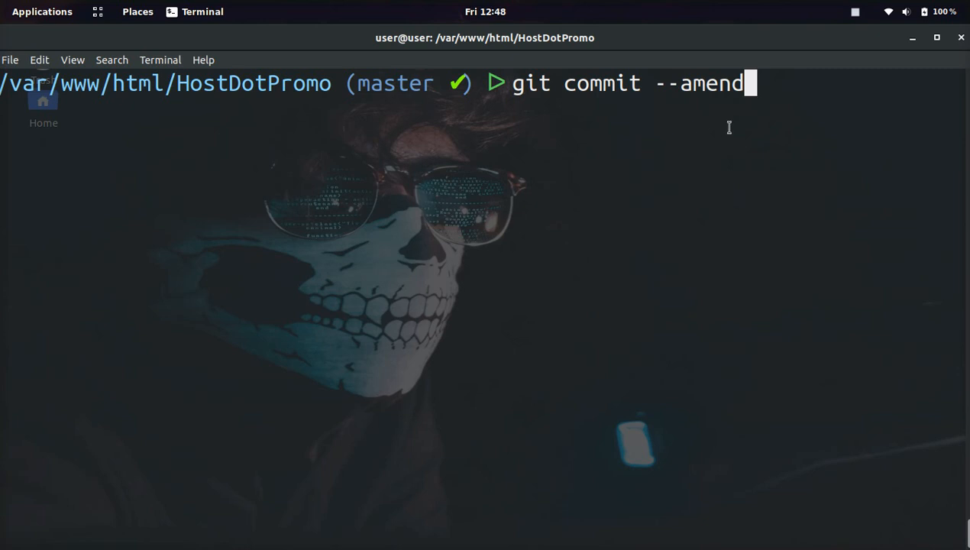
pyautogui.moveTo(859, 19)
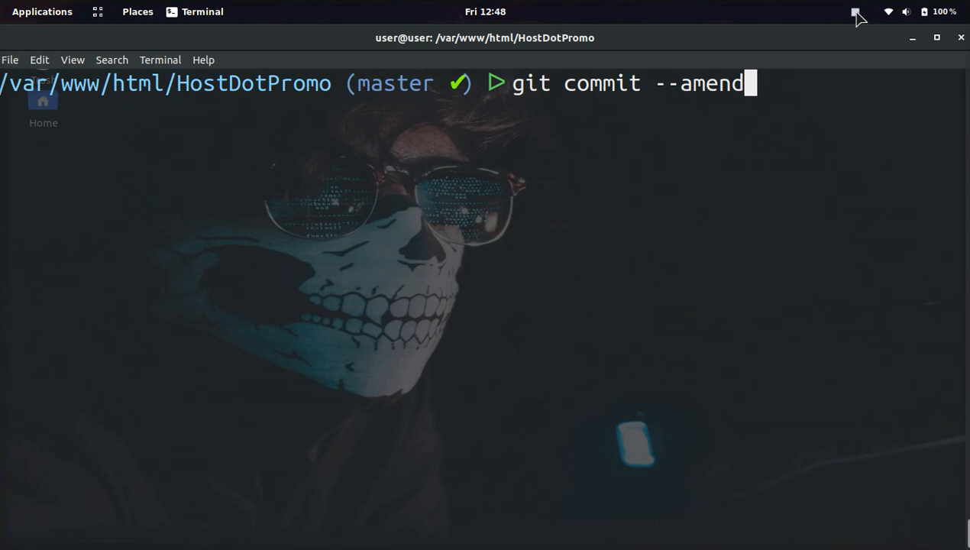